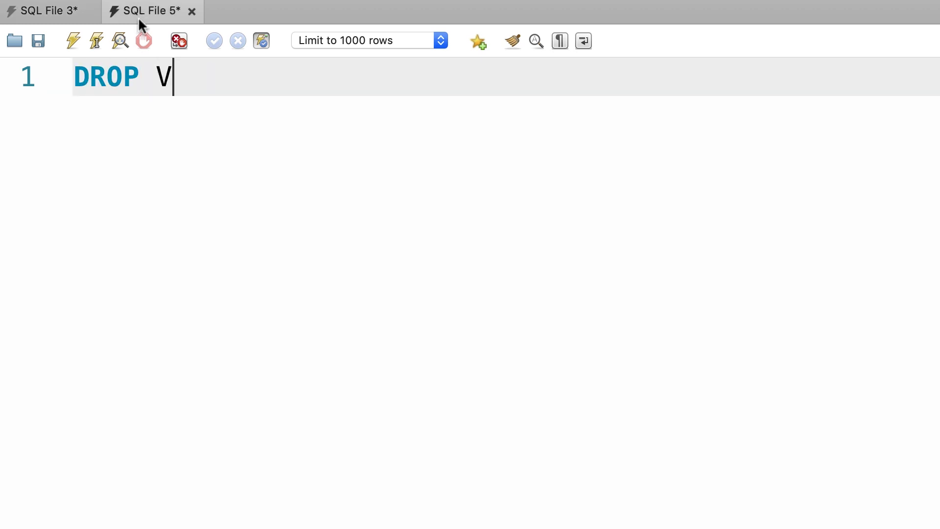
# Type the statement DROP VIEW sales_by_client in the SQL File 5 editor
pyautogui.write('IEW sales_by')
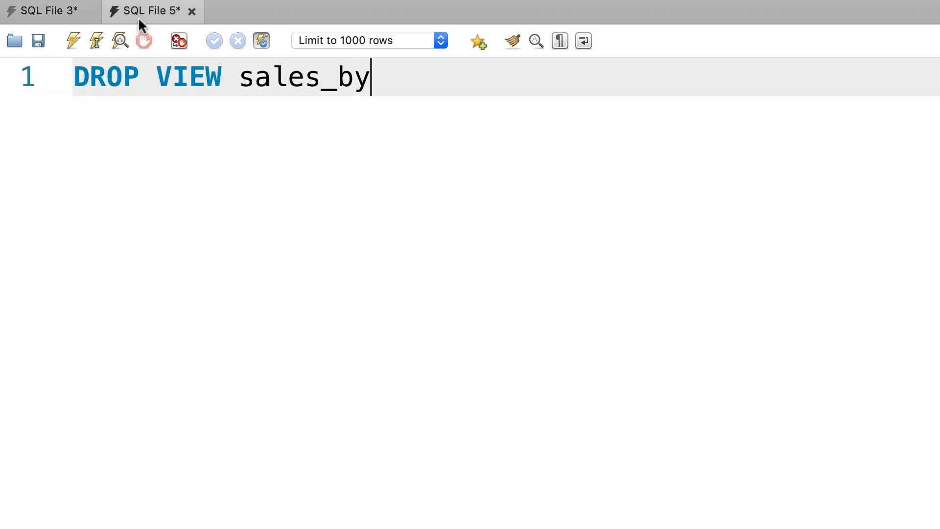
pyautogui.write('_client')
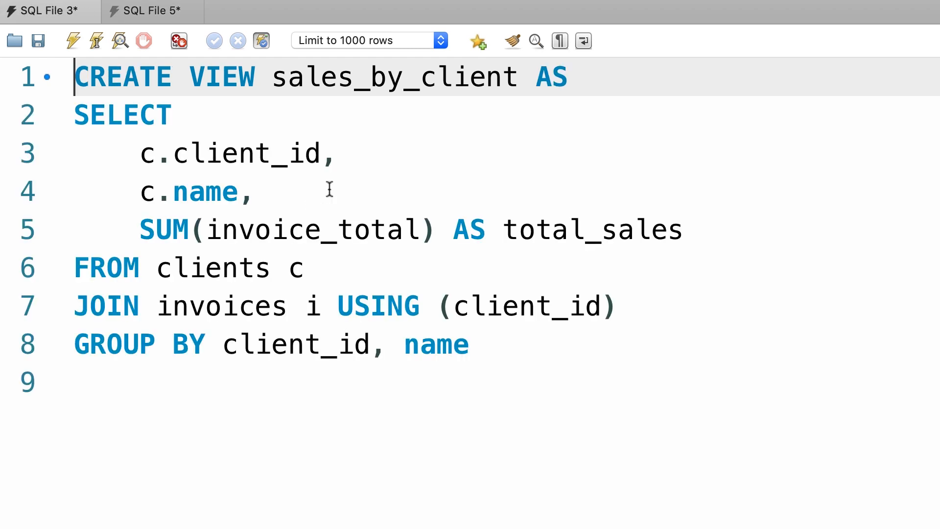
pyautogui.moveTo(326, 178)
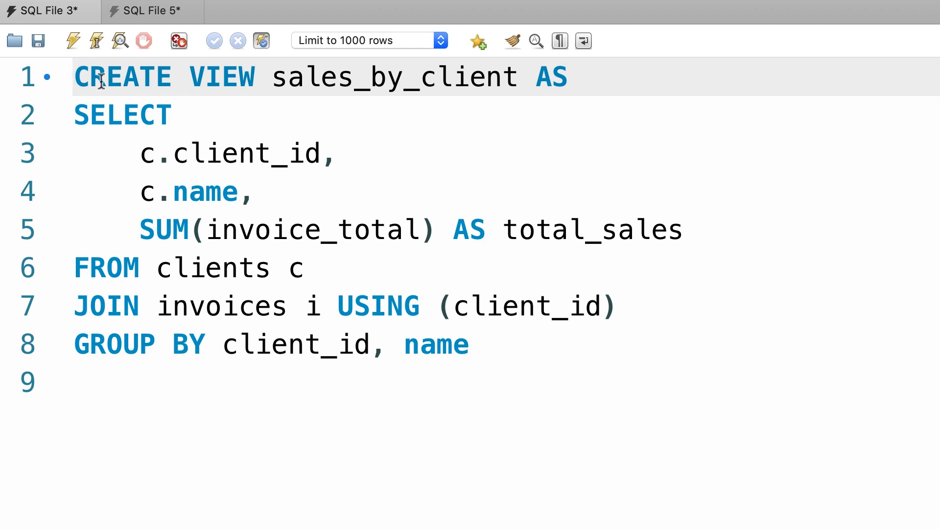
pyautogui.moveTo(250, 266)
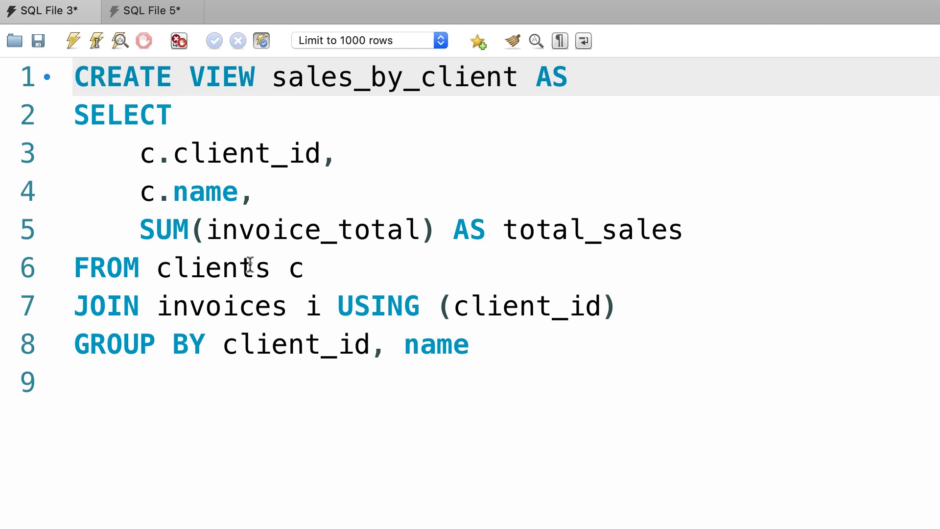
# Make line 1 of SQL File 3 read CREATE OR REPLACE VIEW sales_by_client
pyautogui.write('OR REPLACE')
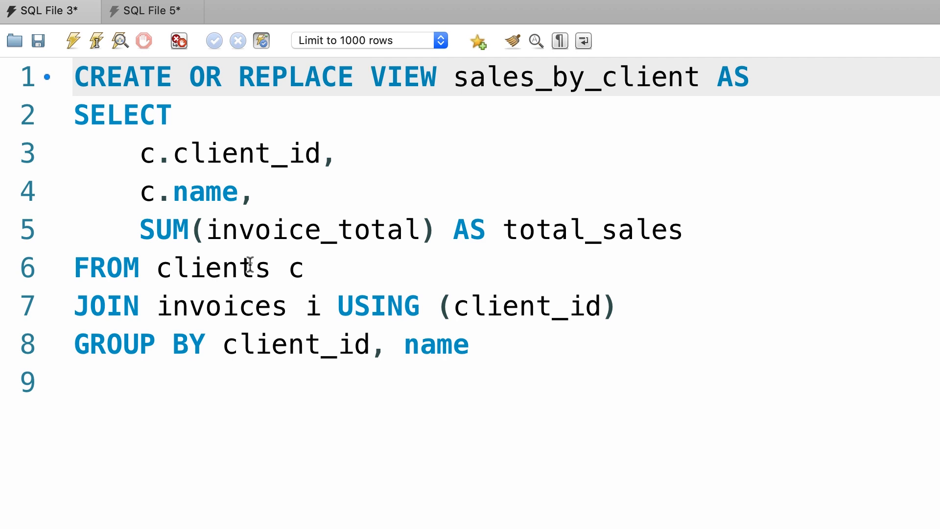
pyautogui.click(372, 76)
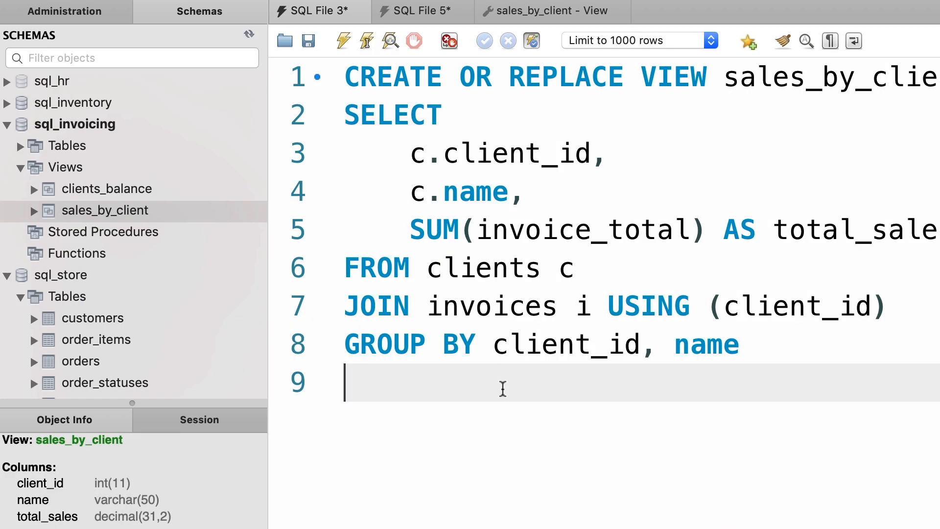
pyautogui.moveTo(666, 285)
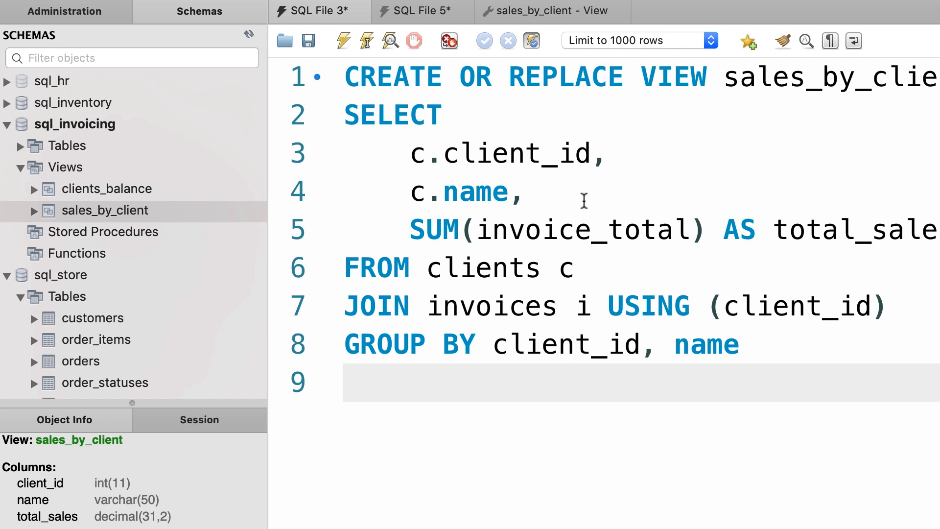
# Start saving the CREATE OR REPLACE VIEW script to a file
pyautogui.click(308, 40)
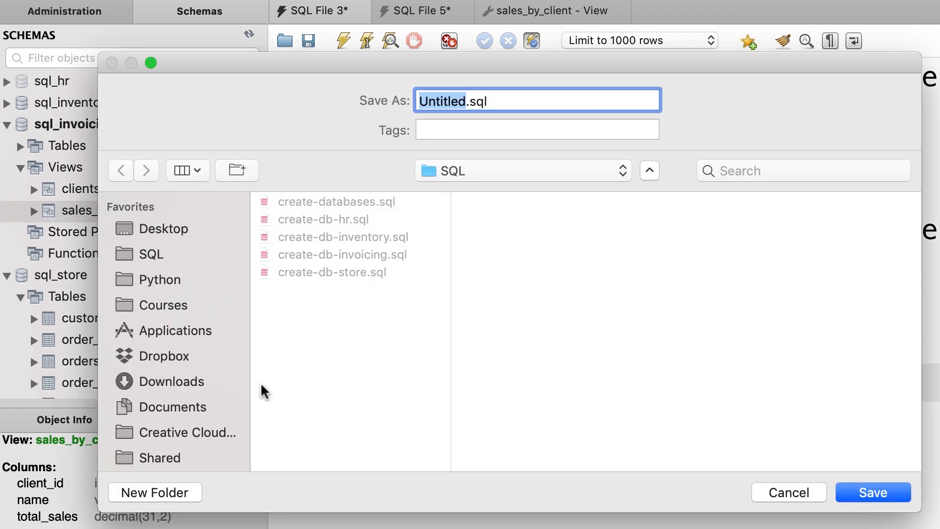
# Save sales_by_client.sql into a new views folder, then open the stored view's definition
pyautogui.click(154, 493)
pyautogui.write('sales_')
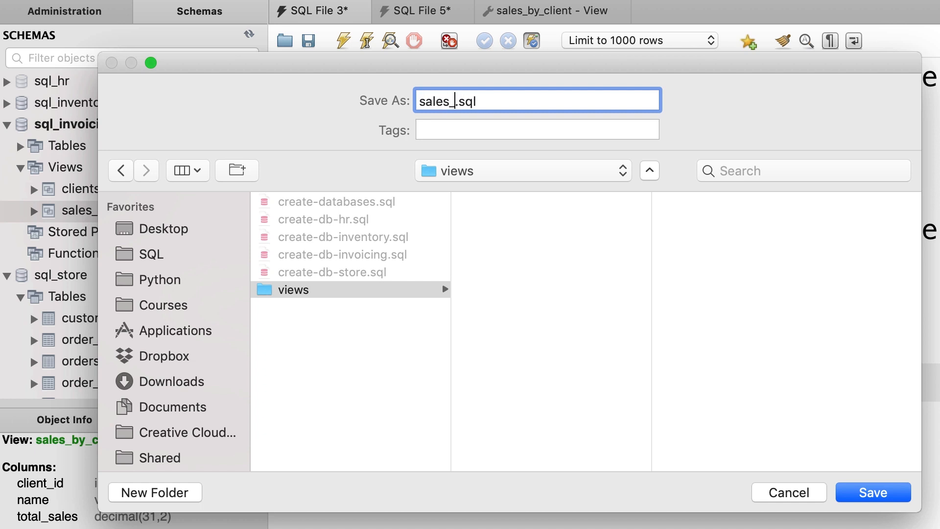
pyautogui.write('by_client')
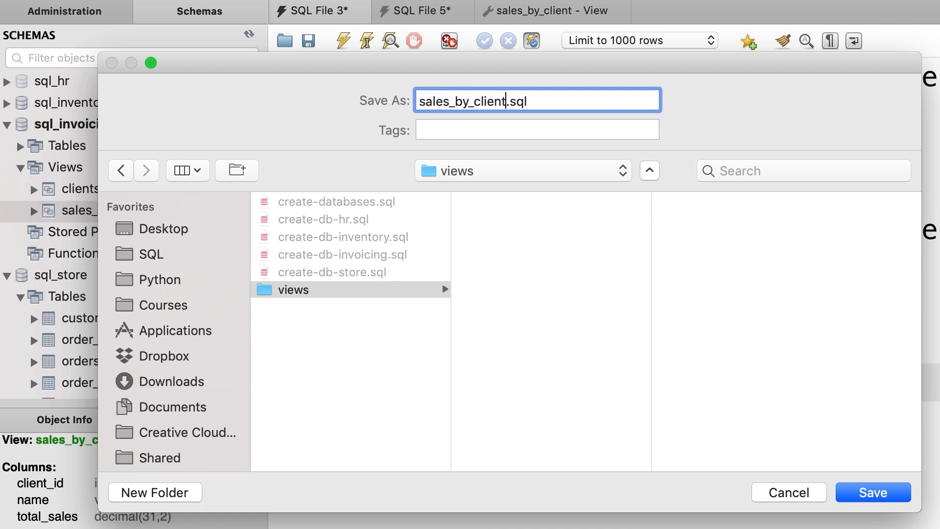
pyautogui.click(872, 493)
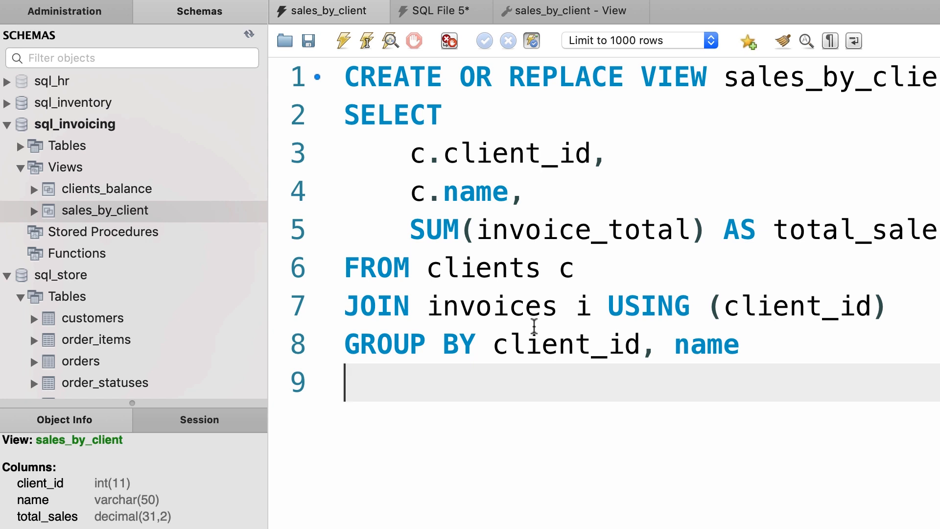
pyautogui.moveTo(238, 218)
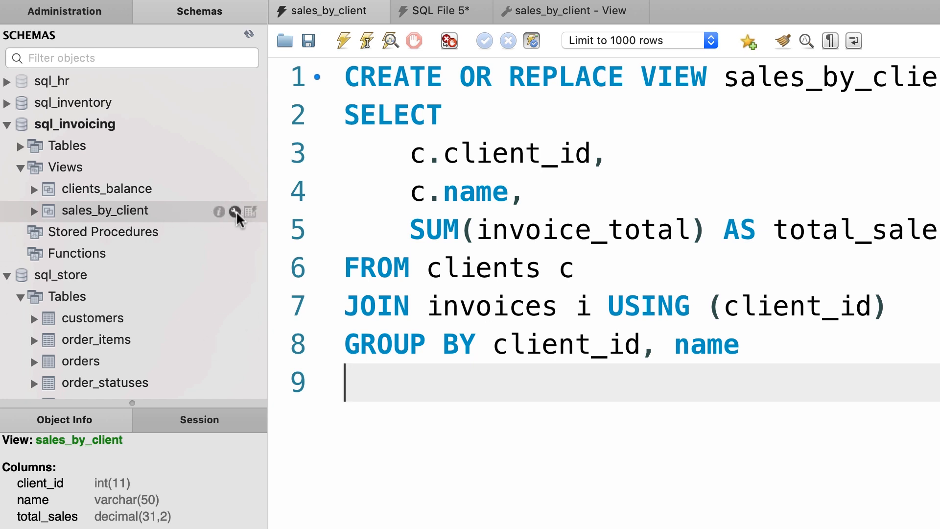
pyautogui.click(234, 212)
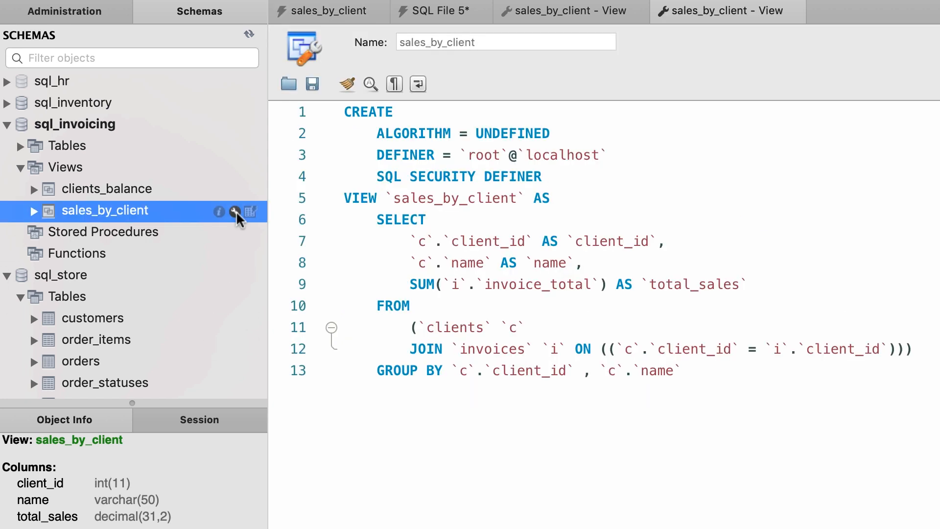
pyautogui.click(372, 198)
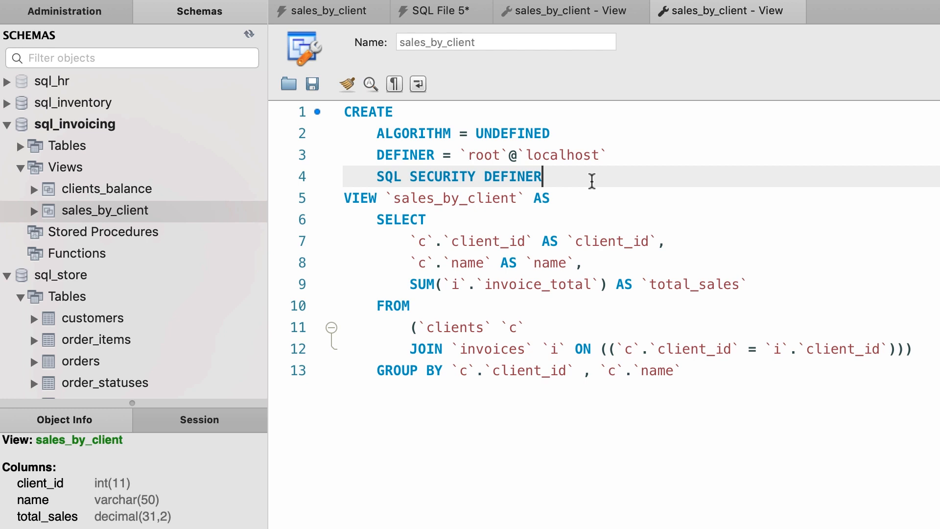
pyautogui.moveTo(366, 245)
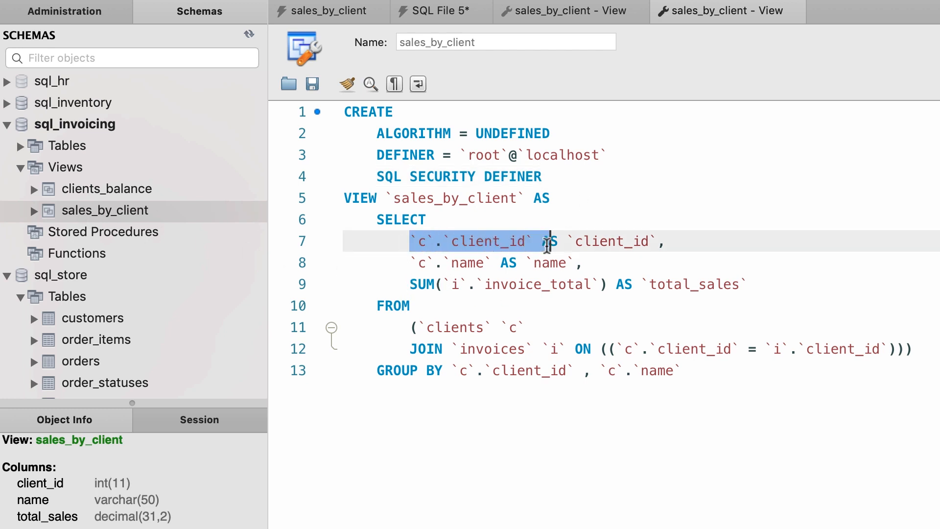
pyautogui.moveTo(468, 262)
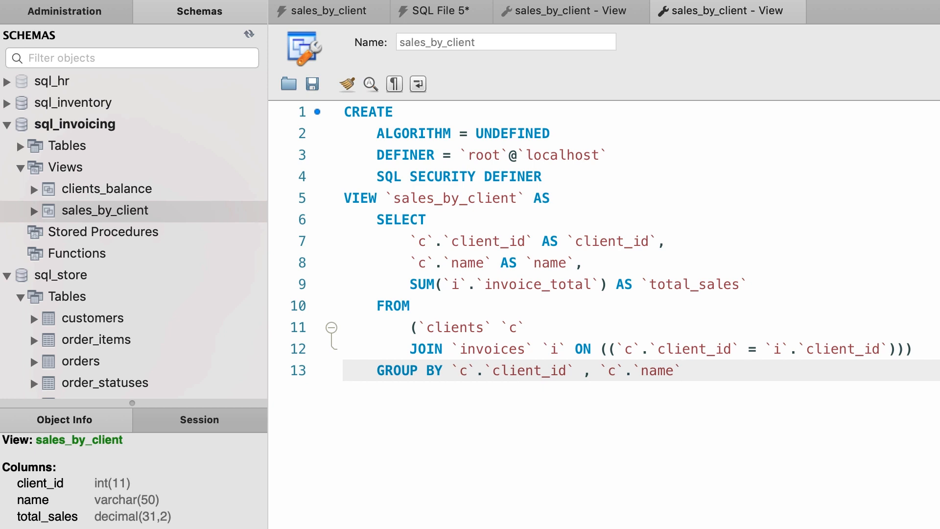
# Add ORDER BY total_sales DESC after the GROUP BY clause
pyautogui.write('ORD')
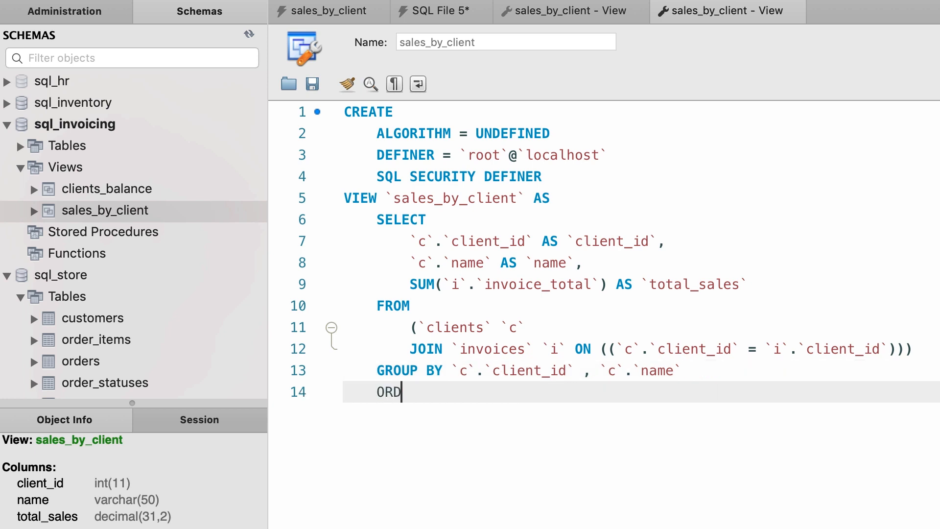
pyautogui.write('ER BY')
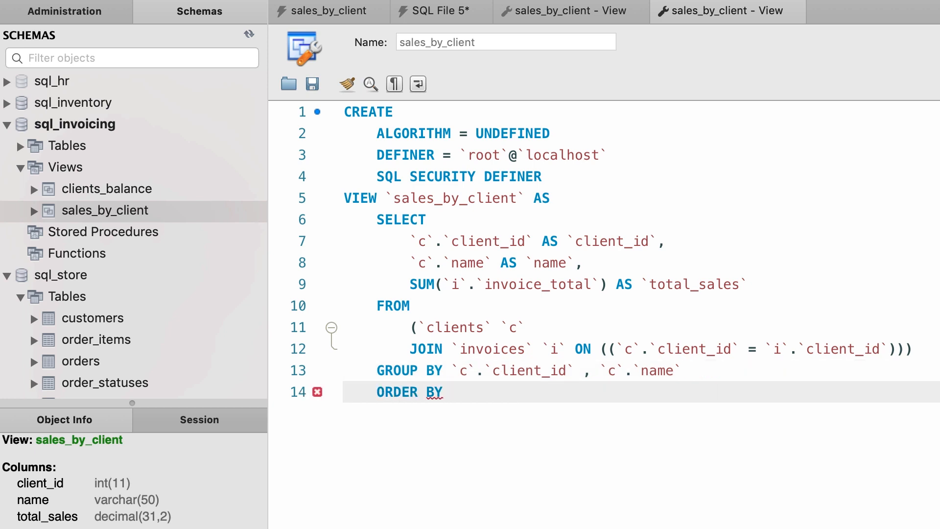
pyautogui.write('total_sal')
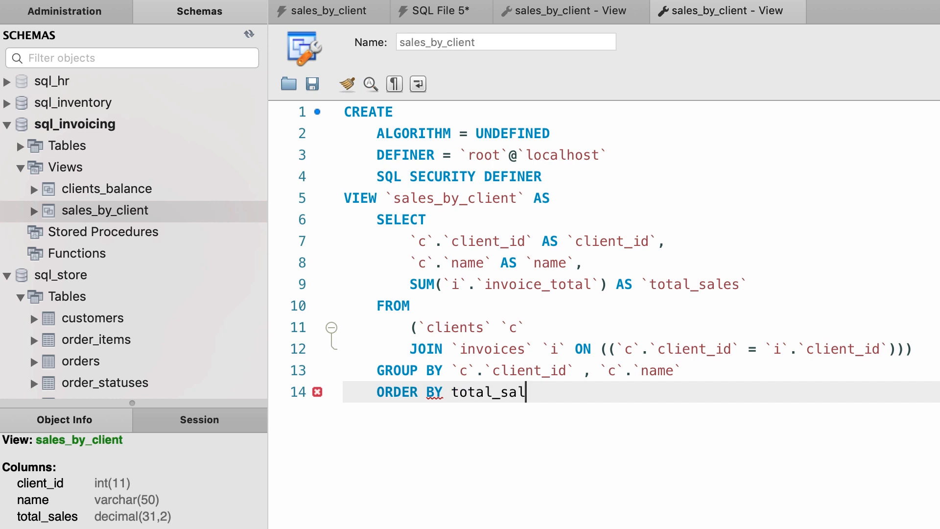
pyautogui.write('es DESC')
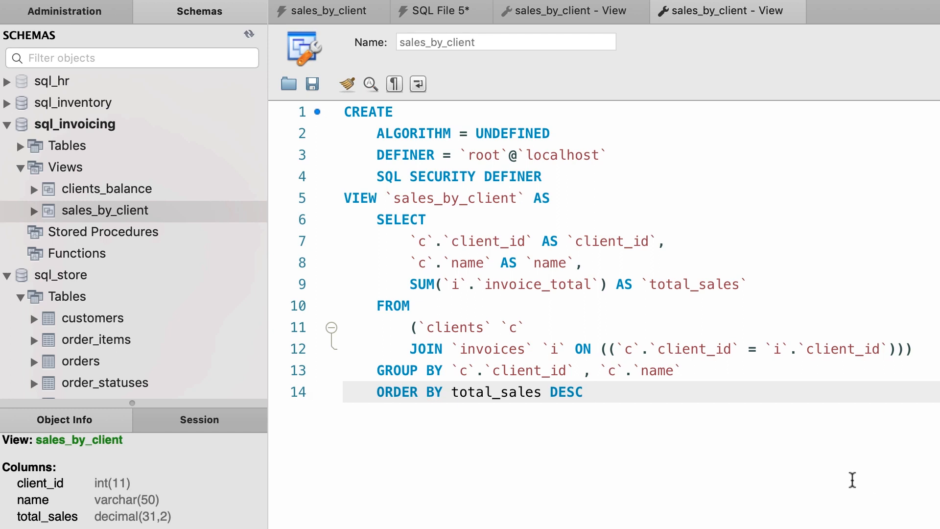
pyautogui.moveTo(900, 508)
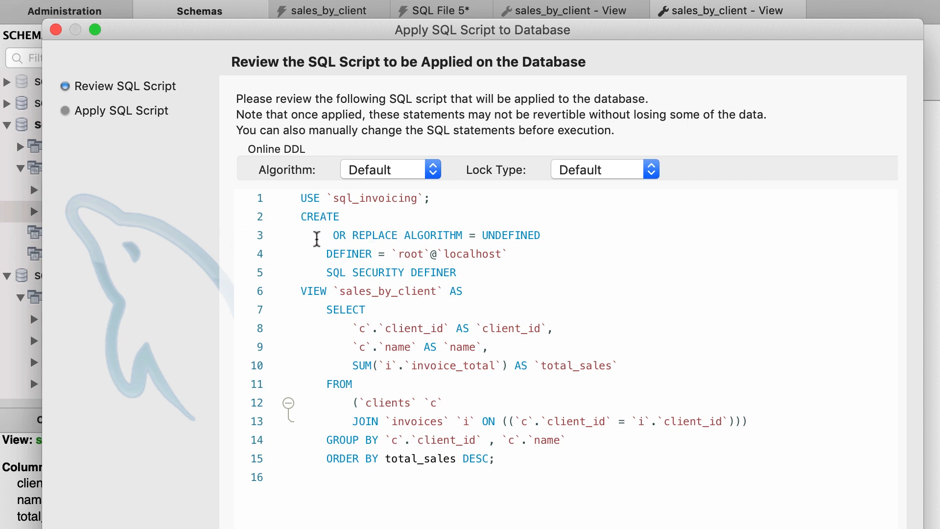
pyautogui.moveTo(357, 284)
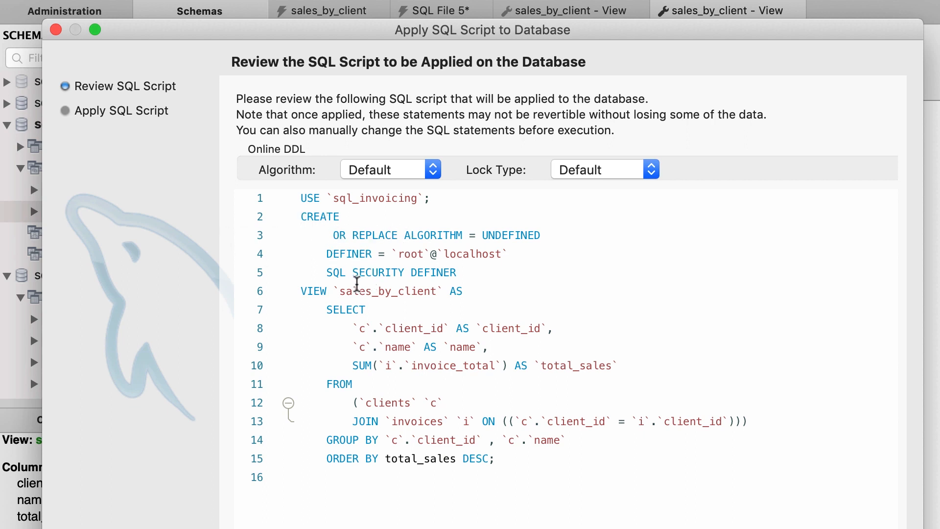